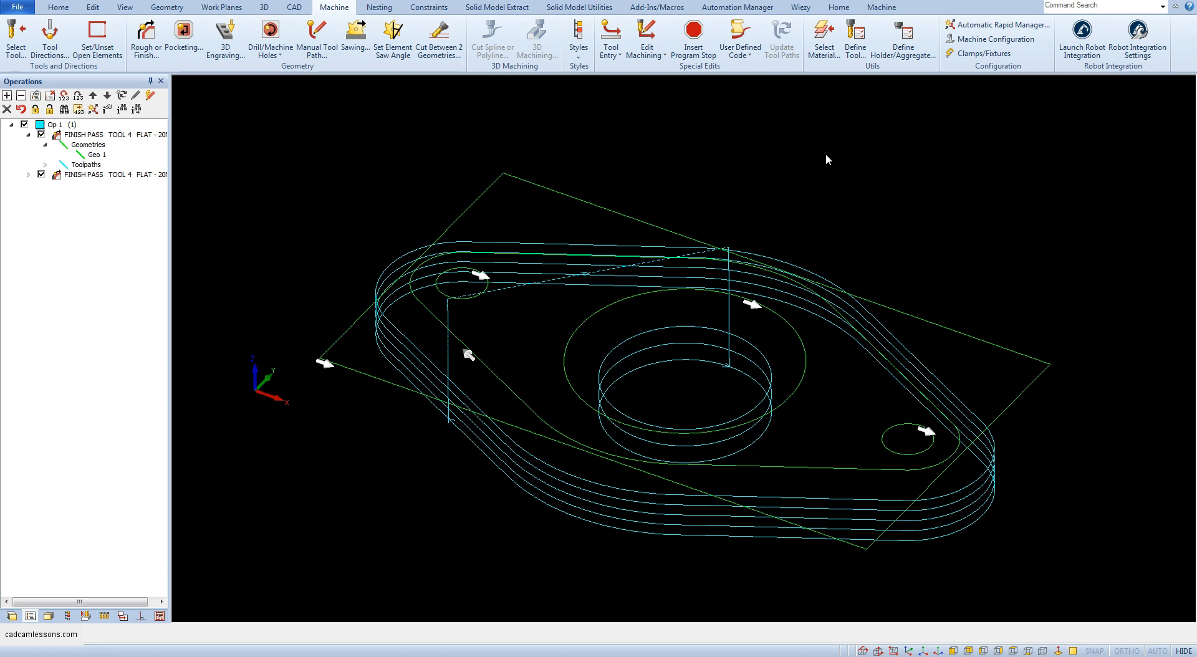
# Delete the second finish pass and add the inner circle as a geometry of the first
pyautogui.click(84, 174)
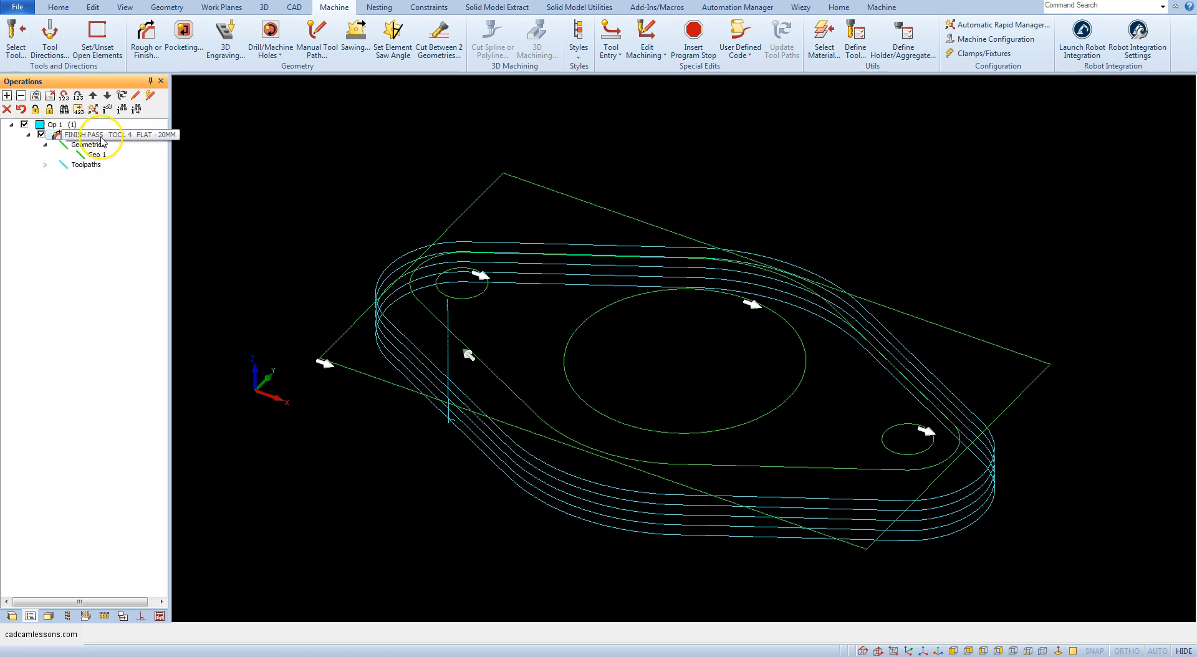
pyautogui.click(95, 156)
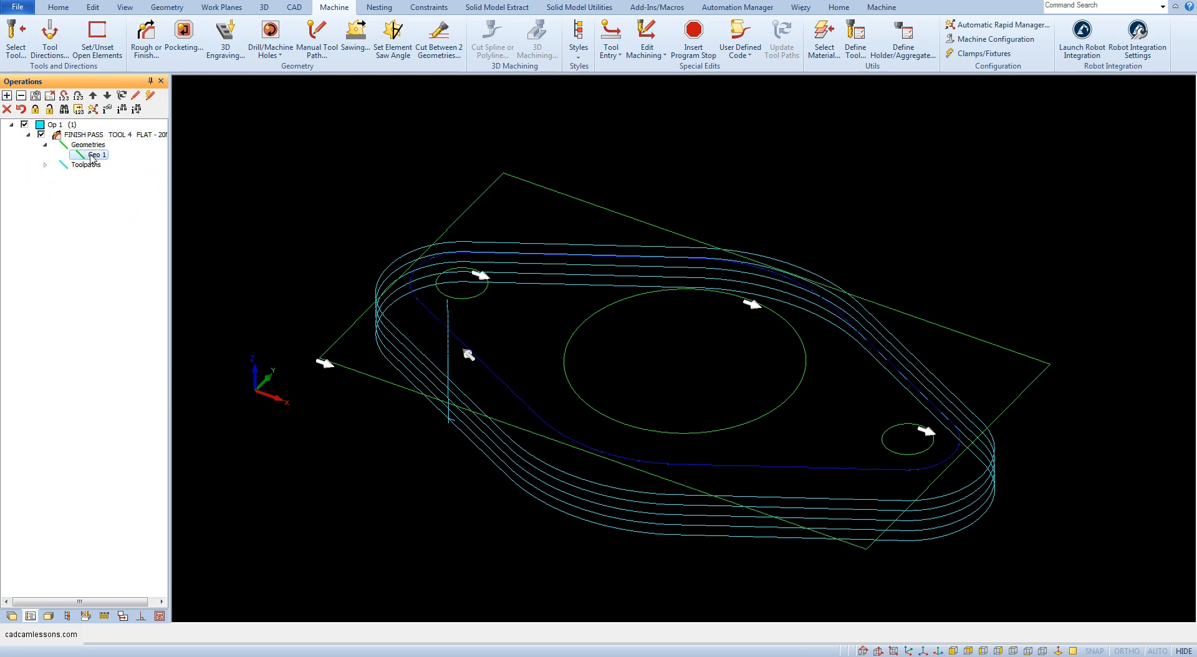
pyautogui.rightClick(89, 145)
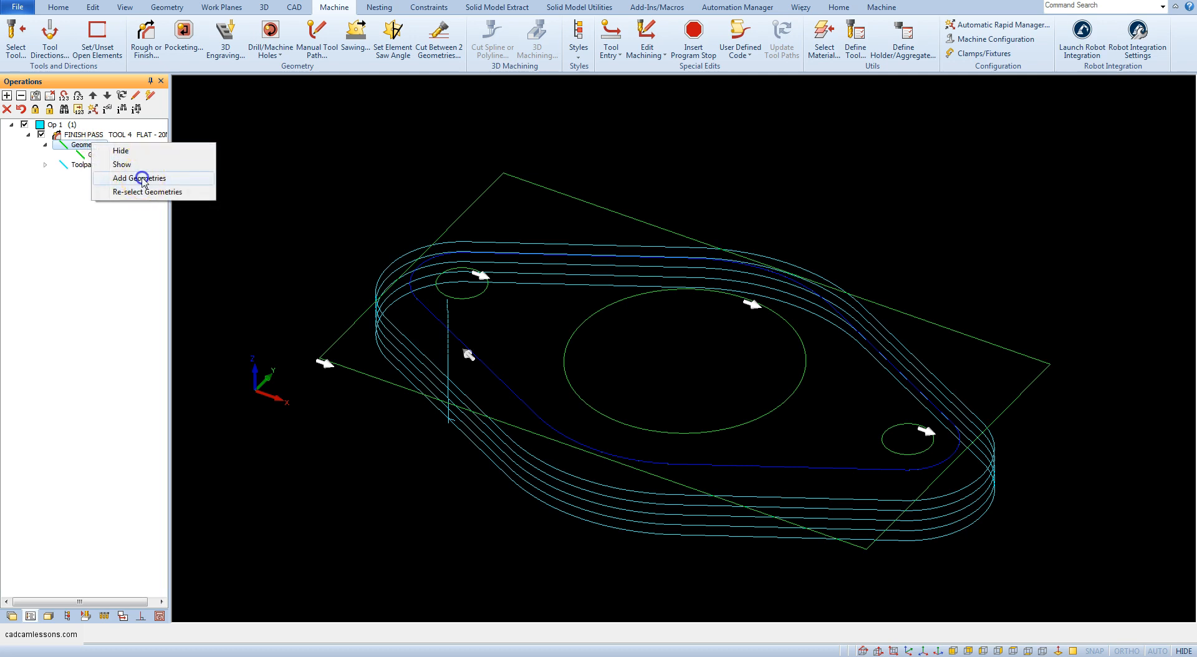
pyautogui.click(141, 178)
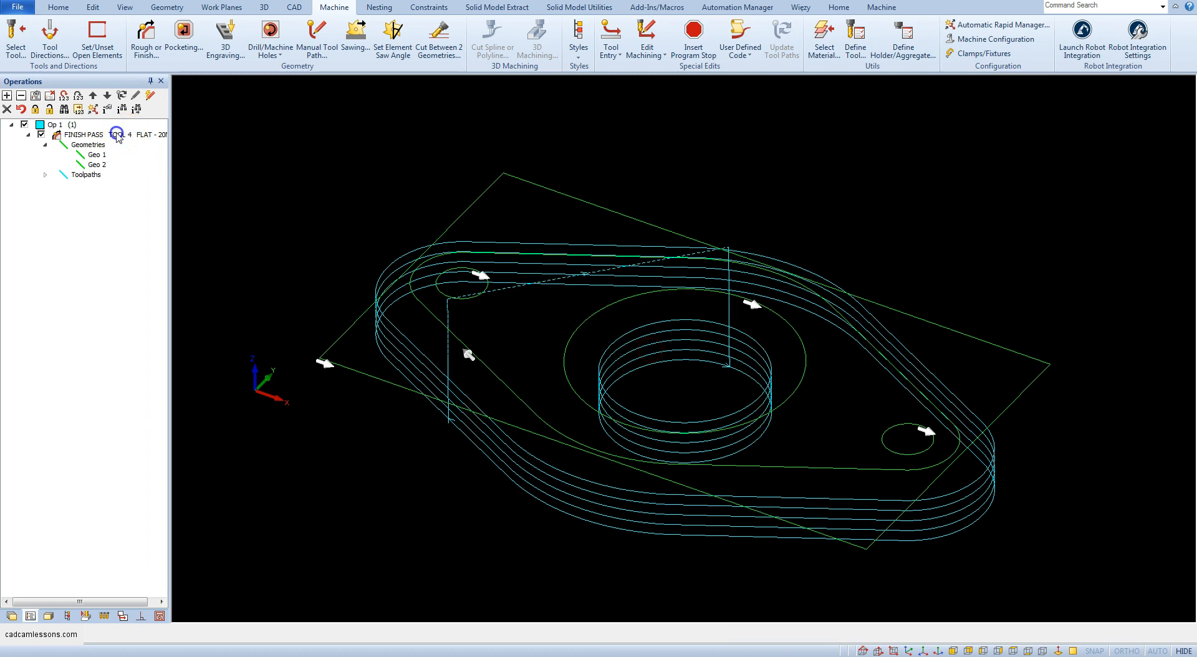
# Set the finish pass Number of Cuts to 1 in Levels and Cuts
pyautogui.doubleClick(82, 134)
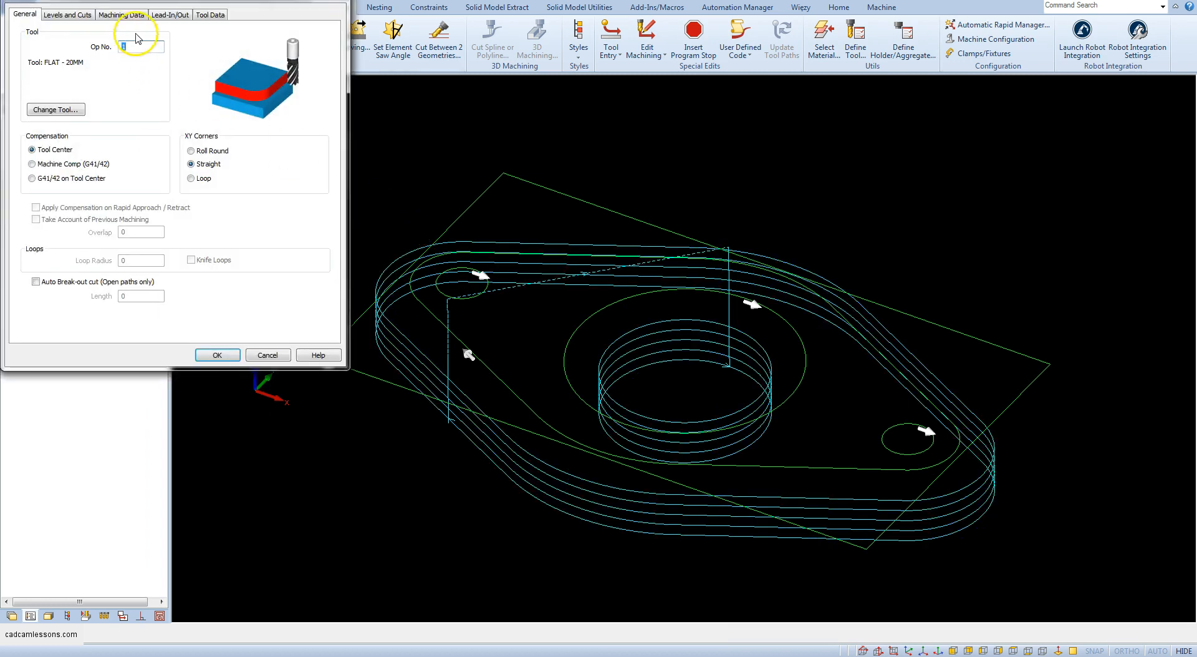
pyautogui.click(279, 126)
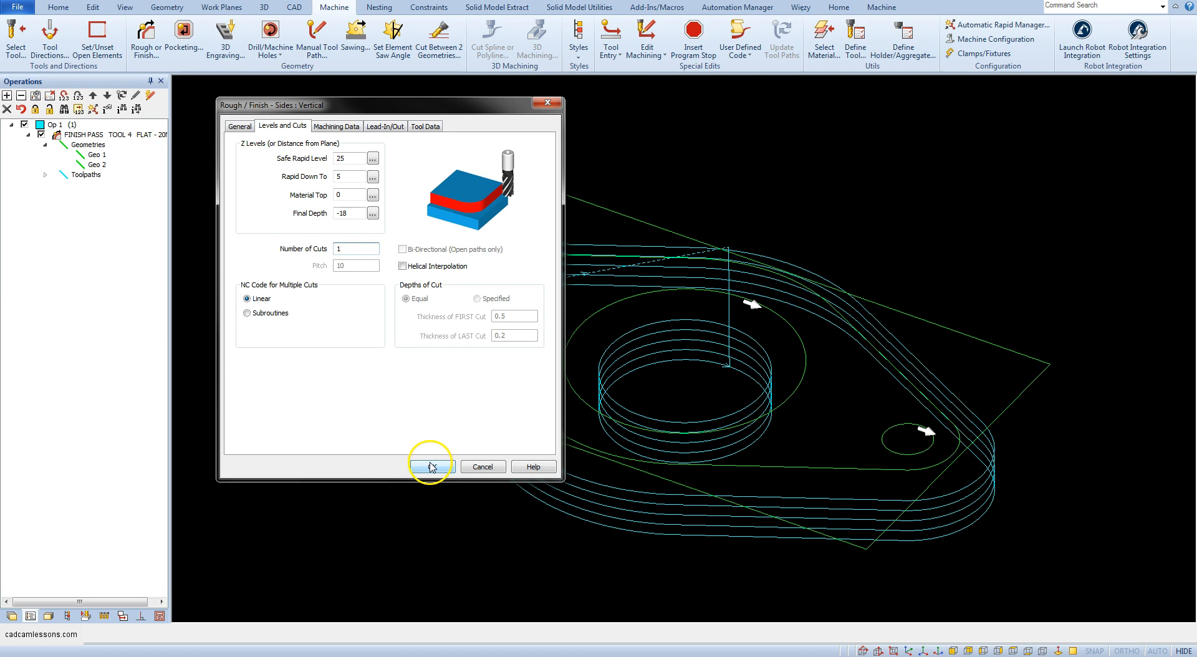
pyautogui.click(430, 467)
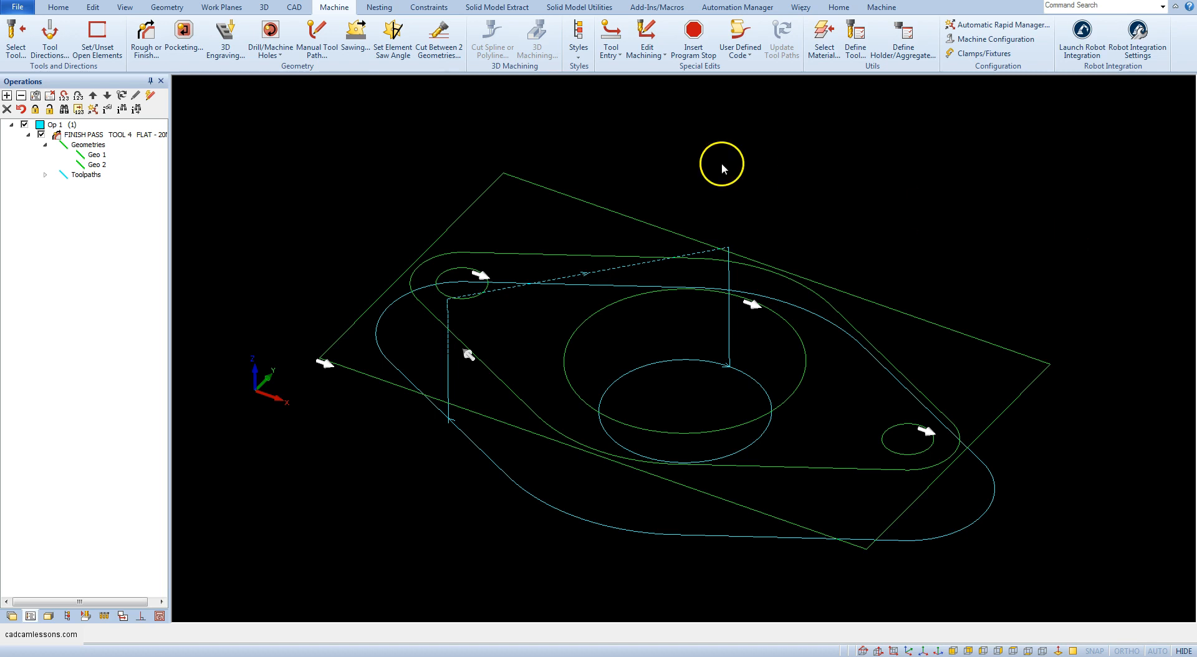
# Select Alpha Standard 3 Ax Router.arp as the post processor
pyautogui.click(58, 7)
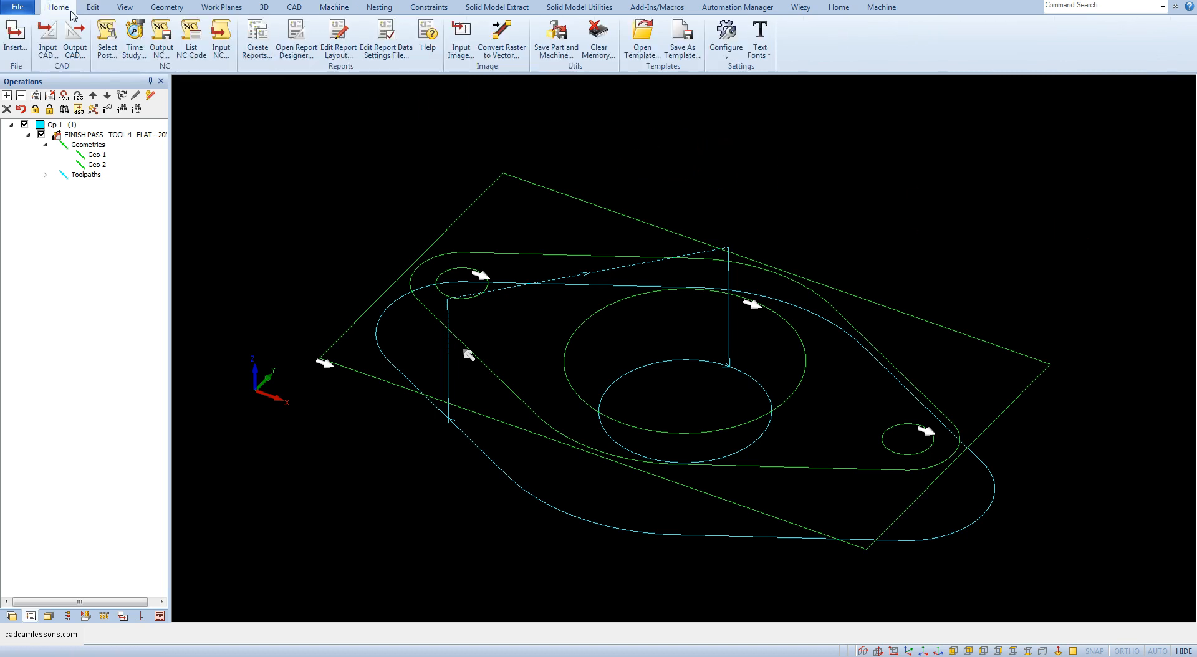
pyautogui.click(206, 129)
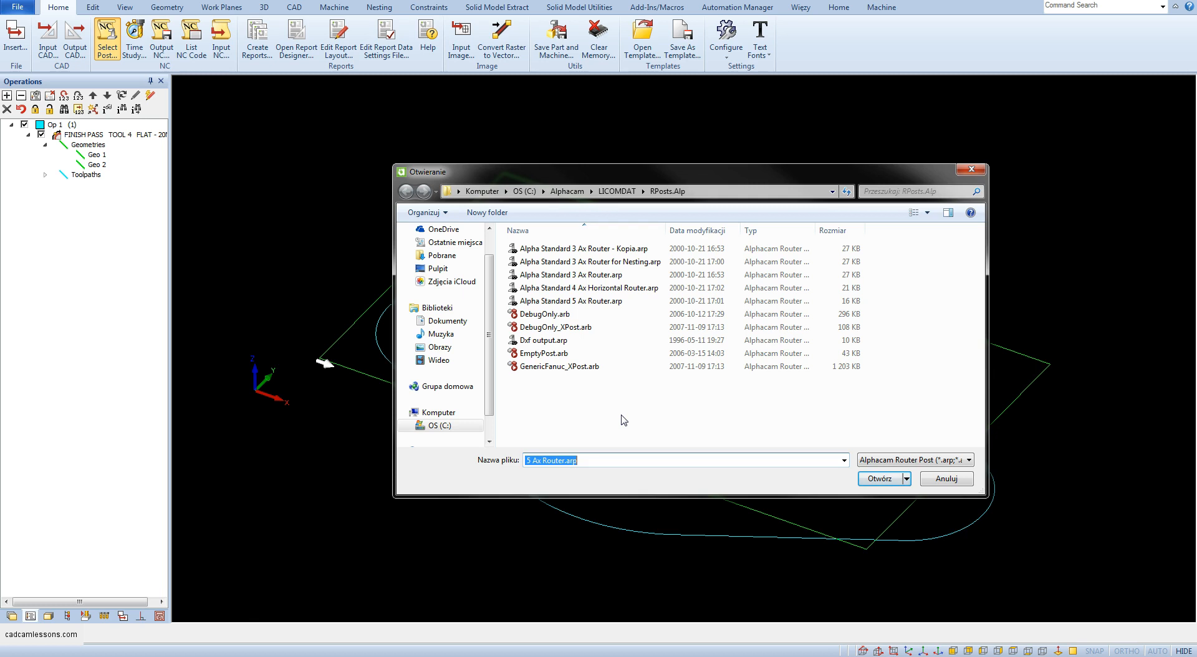
pyautogui.click(571, 275)
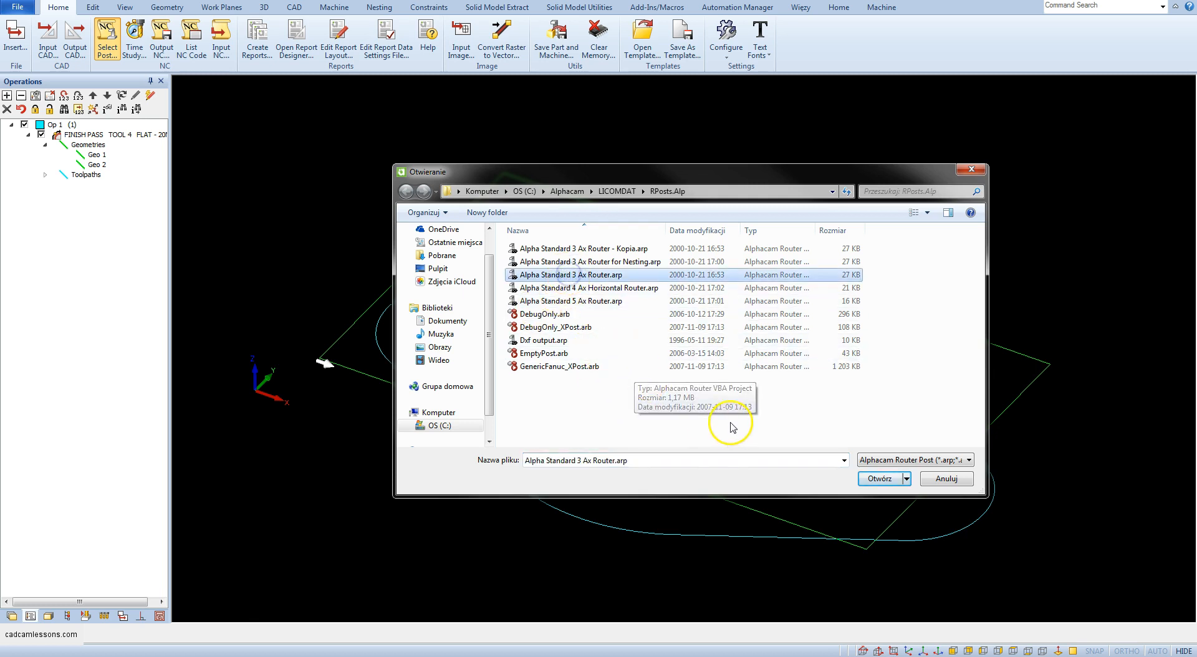
pyautogui.moveTo(731, 427)
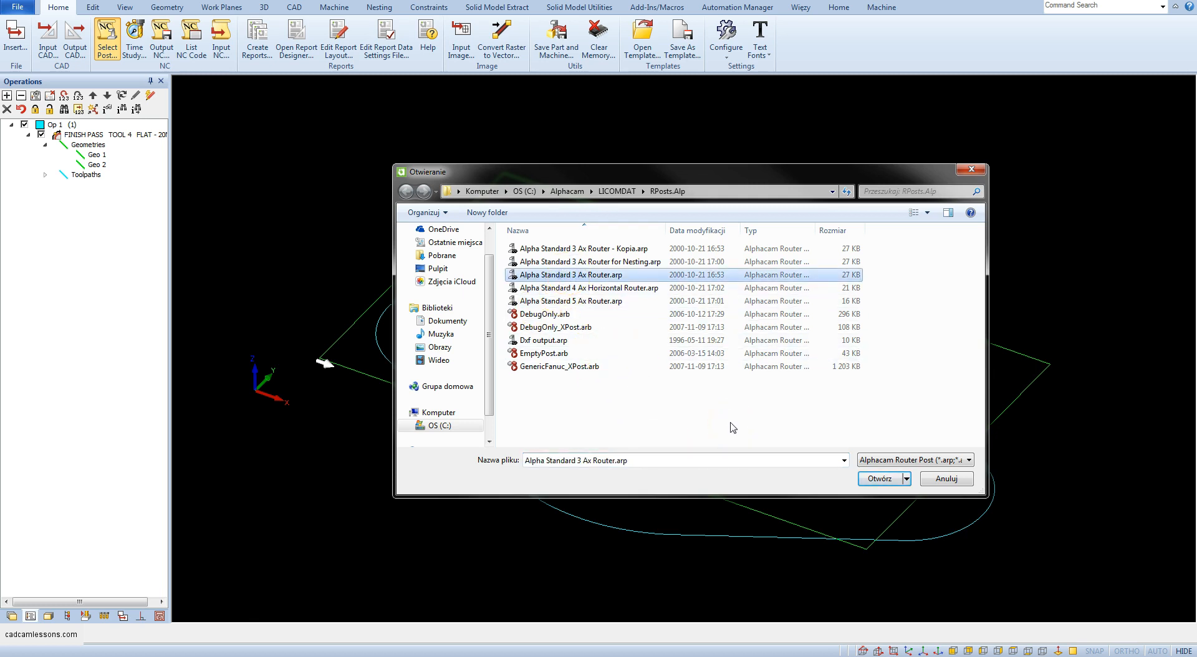
pyautogui.moveTo(562, 283)
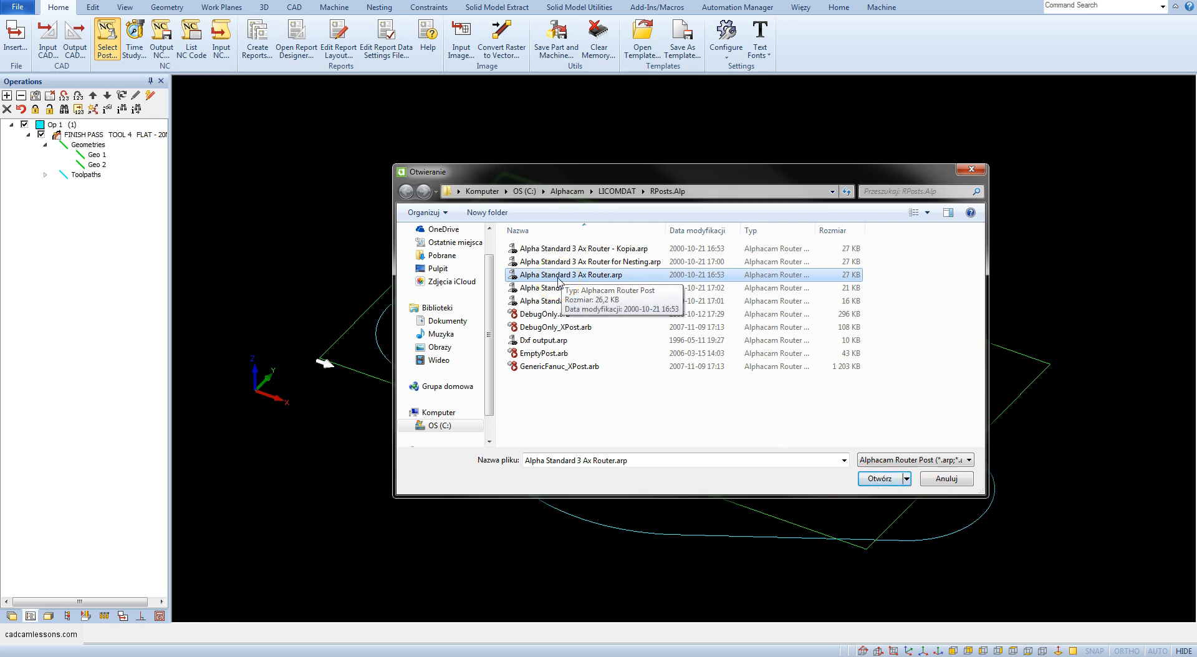
pyautogui.click(879, 479)
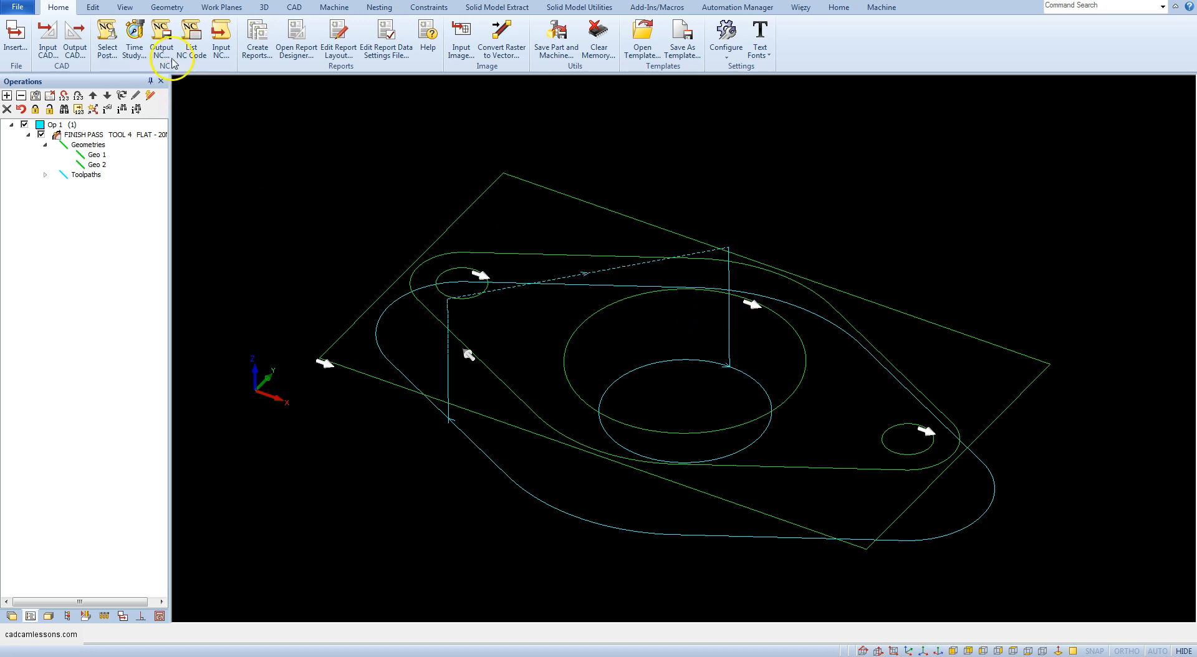
# Output the NC program to a file using the 3 Ax Router post
pyautogui.click(161, 38)
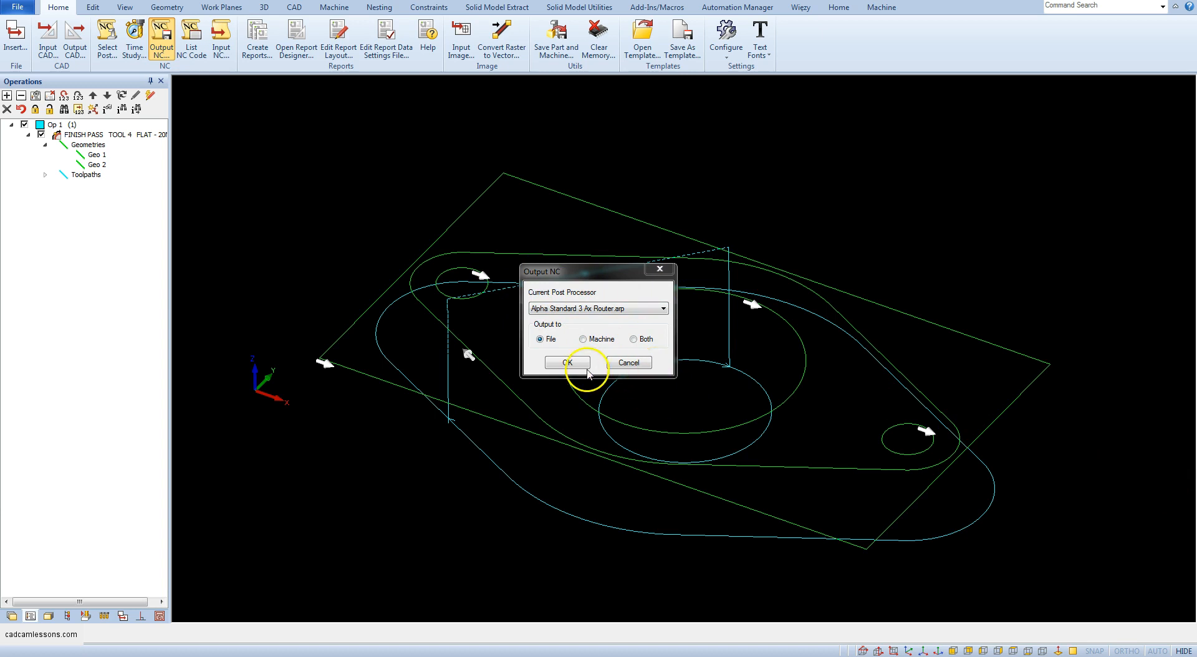
pyautogui.click(565, 363)
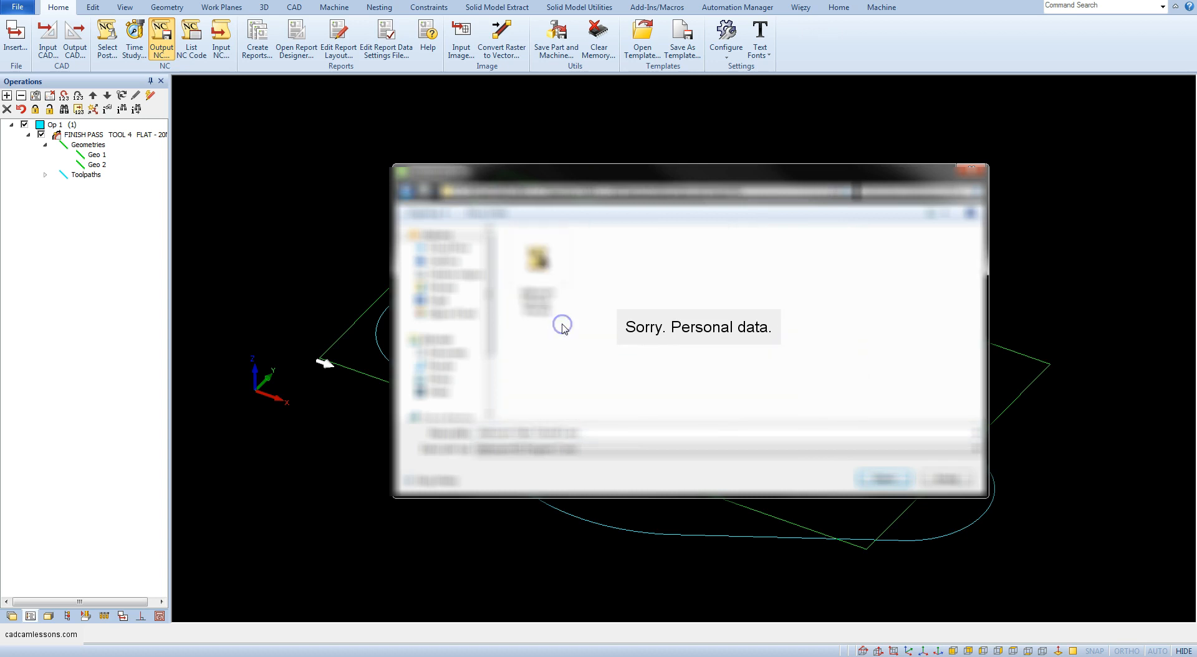
pyautogui.moveTo(604, 433)
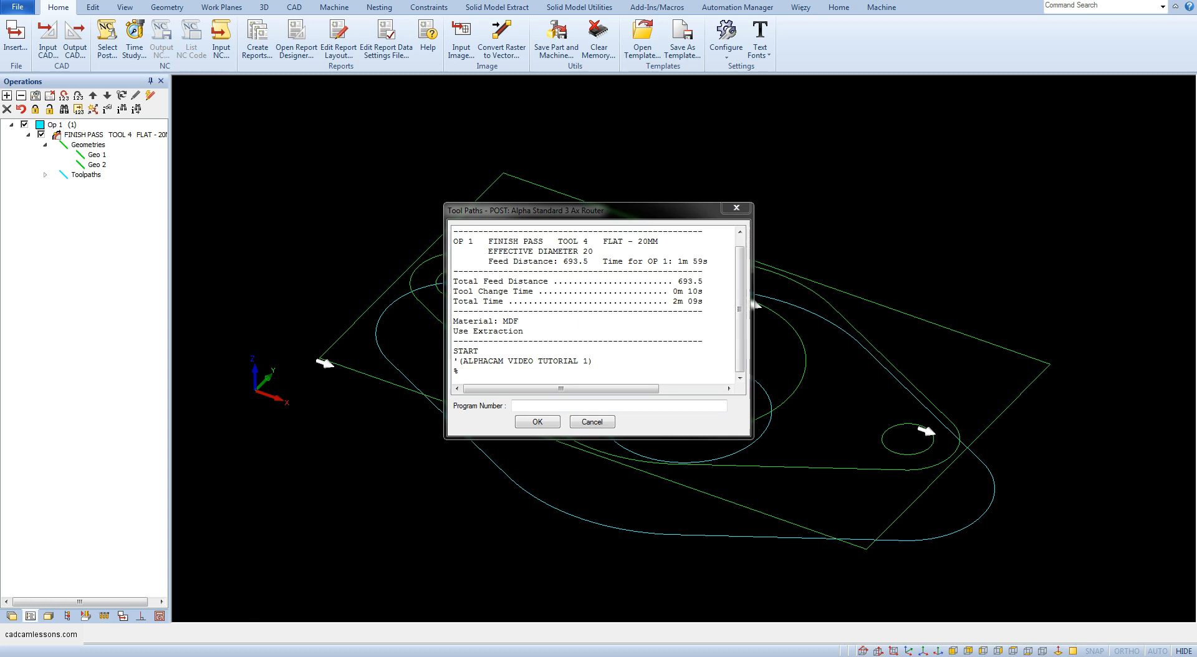
pyautogui.moveTo(729, 423)
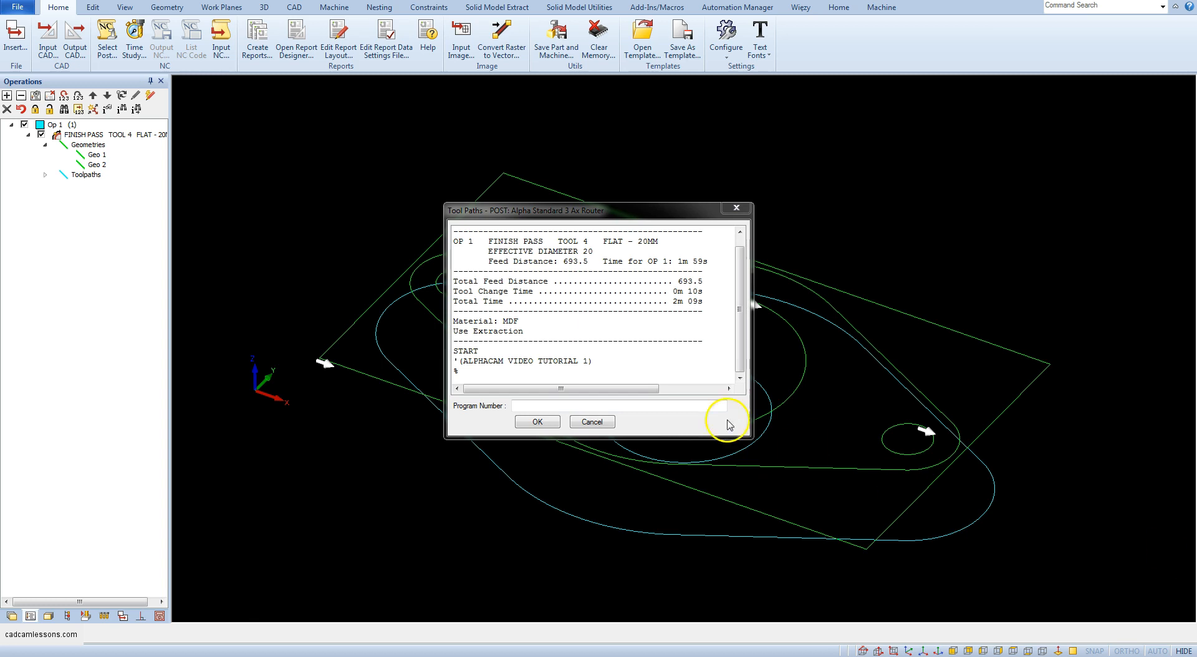
# Accept the Tool Paths summary and dismiss the 'has been saved' message
pyautogui.click(537, 422)
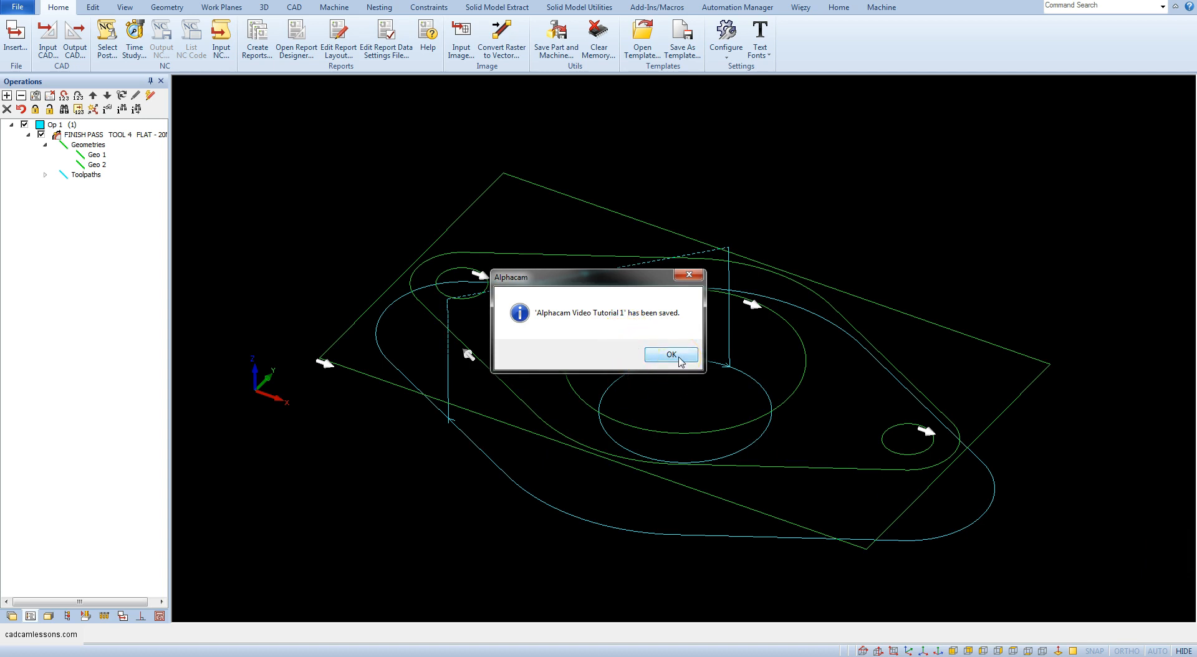
pyautogui.click(670, 354)
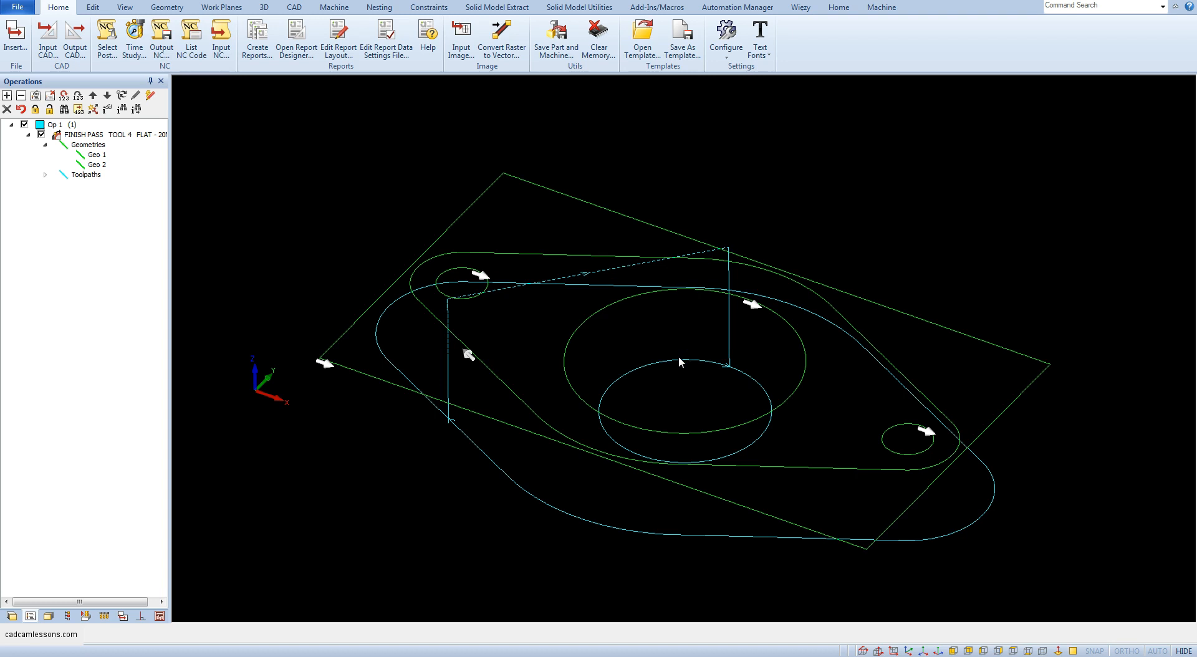